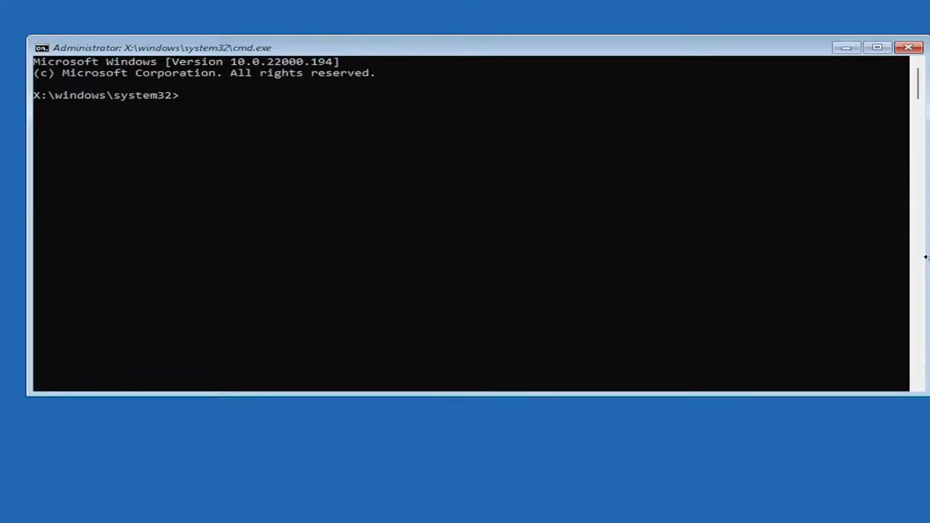
# Open Command Prompt with Shift+F10, change into the oobe folder, and enter msoobe.
pyautogui.press('Shift+F10')
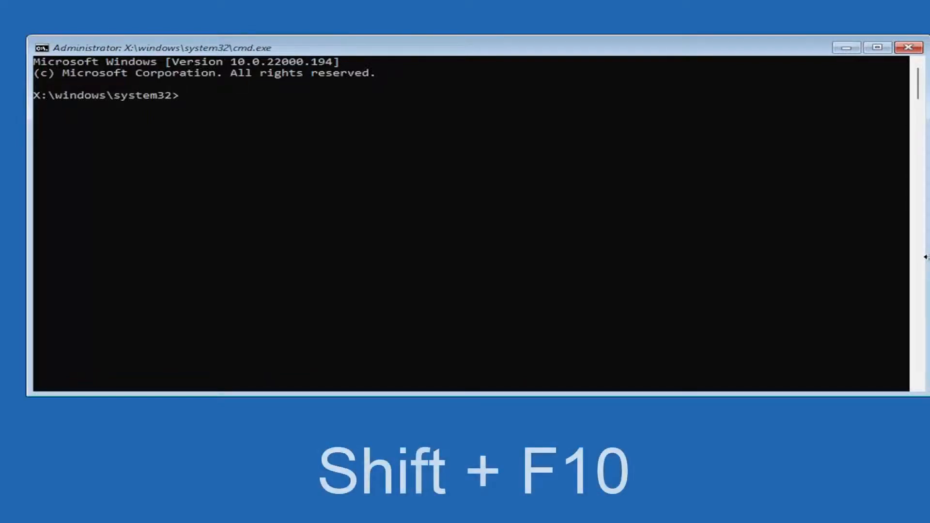
pyautogui.moveTo(587, 43)
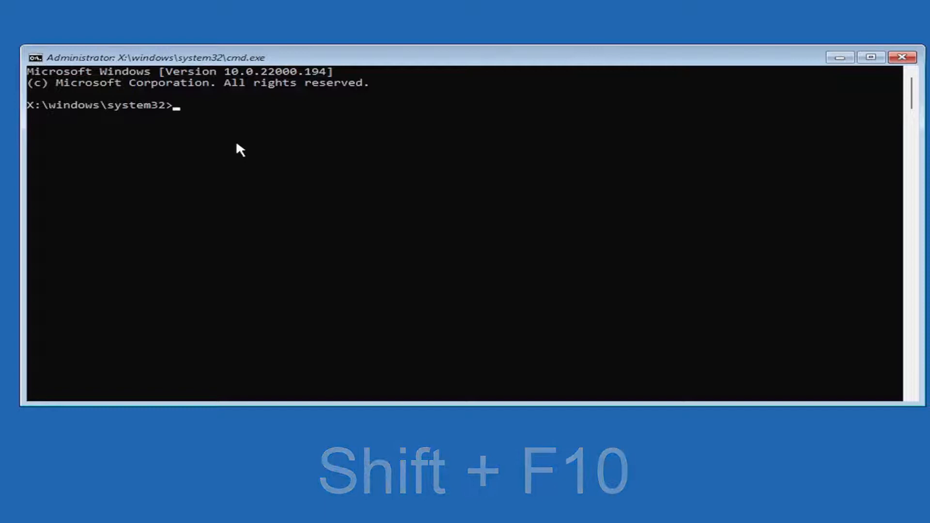
pyautogui.write('cd oobe')
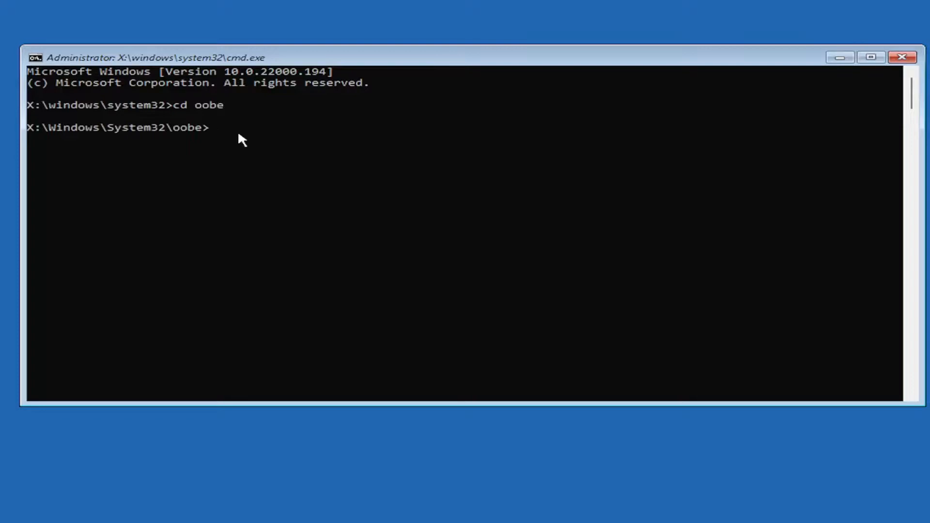
pyautogui.write('msoobe')
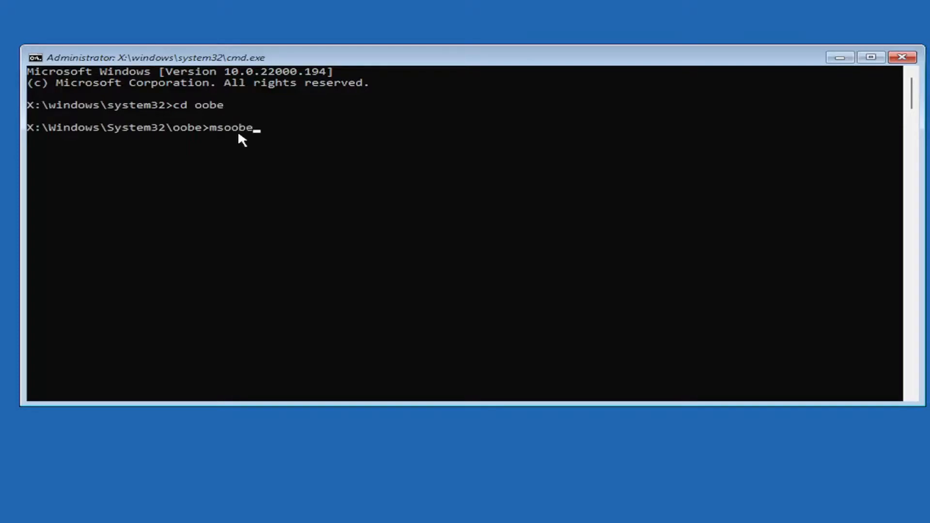
pyautogui.moveTo(249, 152)
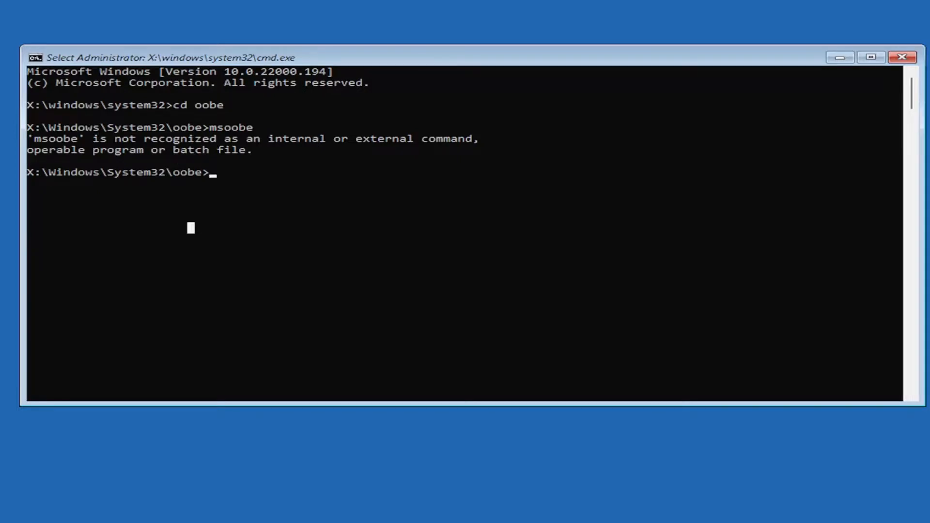
pyautogui.moveTo(704, 139)
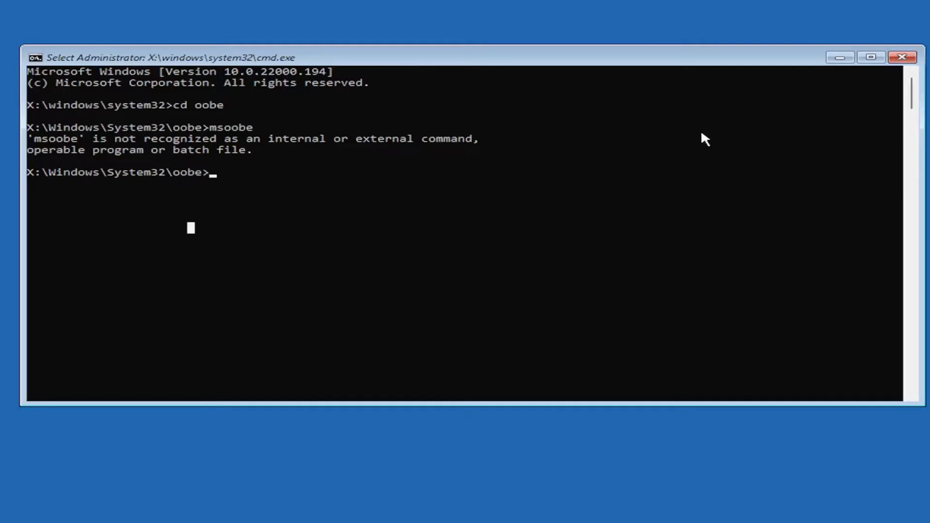
pyautogui.moveTo(903, 58)
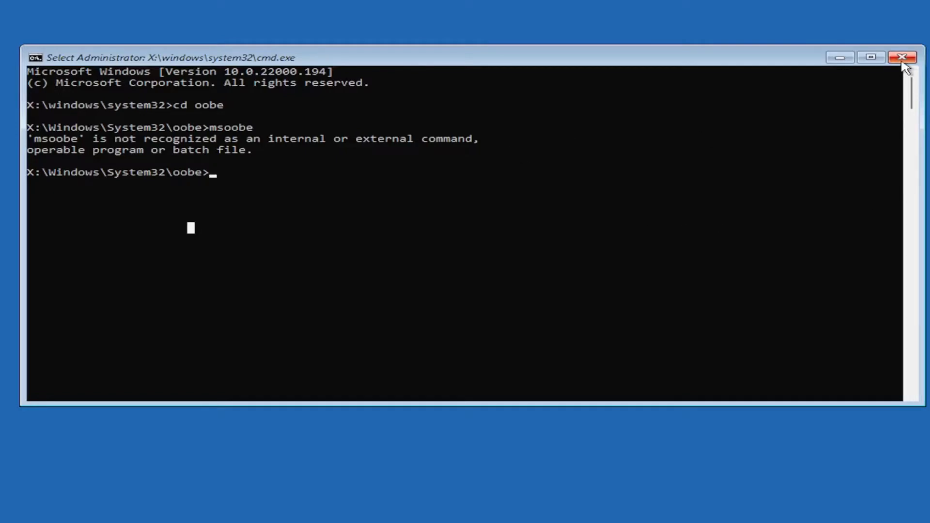
# Close the cmd.exe window after msoobe's not-recognized error, returning to Choose an option.
pyautogui.click(902, 57)
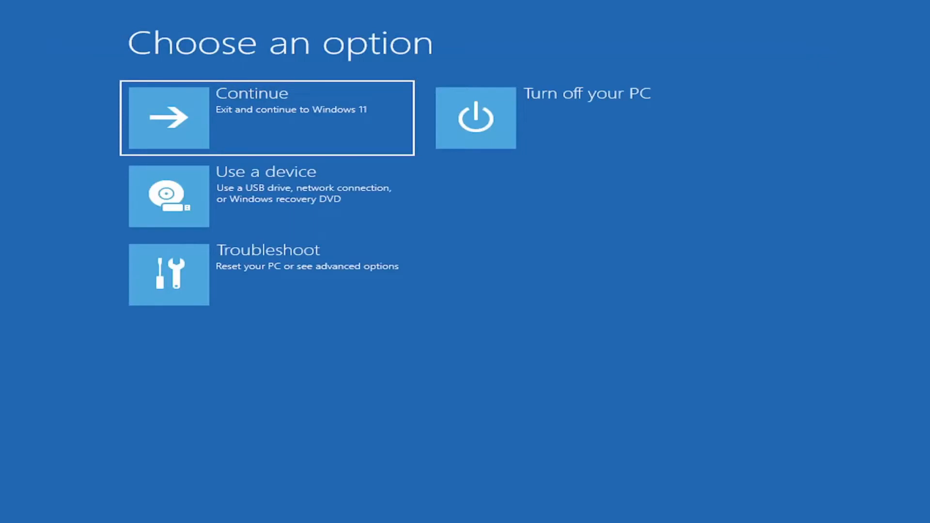